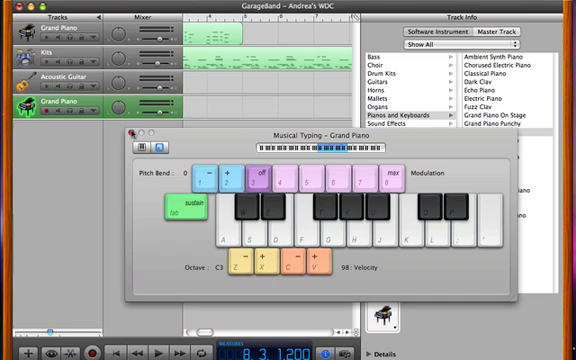
# - Close the Musical Typing window, leaving the tracks and Grand Piano info visible
pyautogui.click(138, 132)
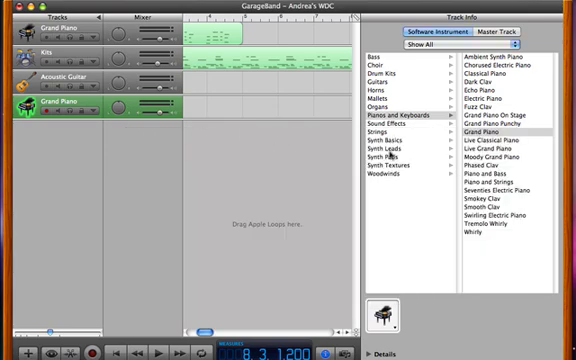